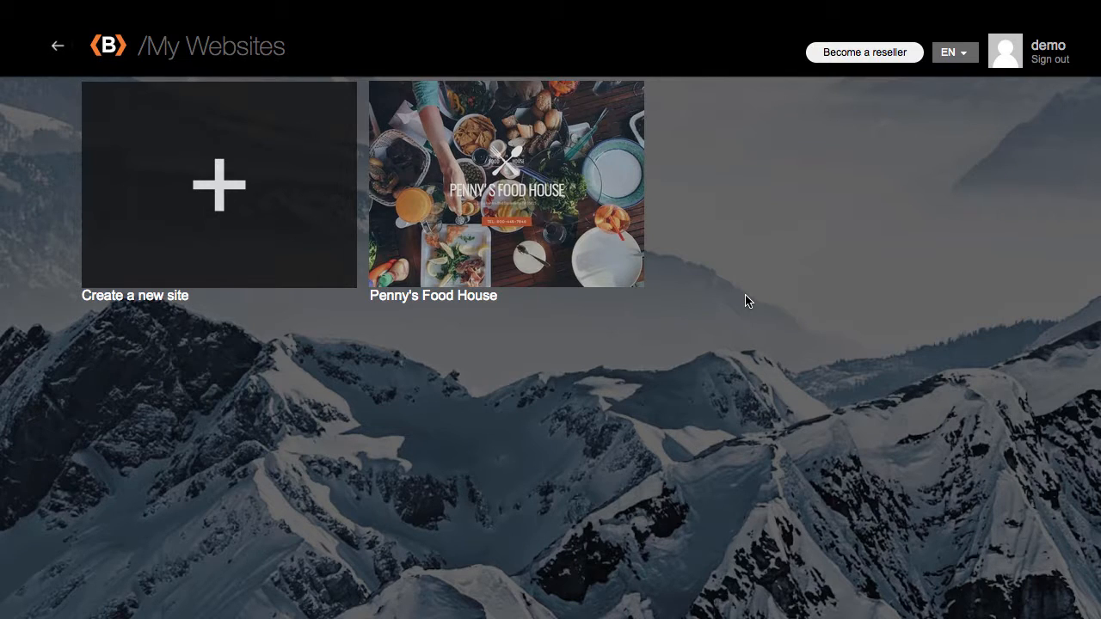
{"action": "mouse_move", "coordinate": [516, 231]}
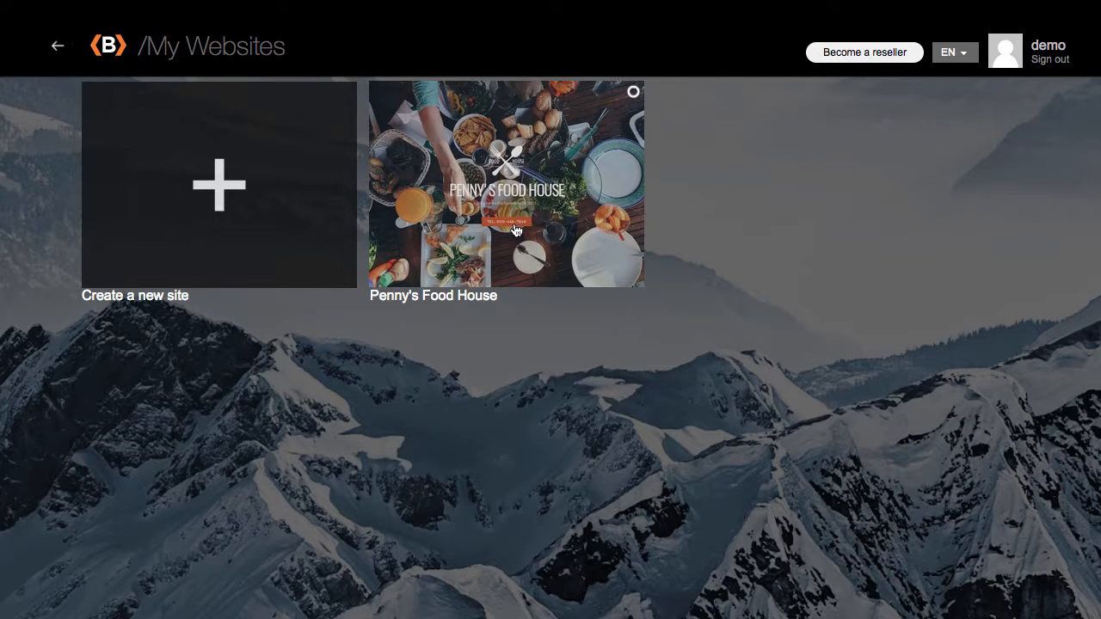
Step: Open the Penny's Food House site from the My Websites dashboard
{"action": "left_click", "coordinate": [514, 183]}
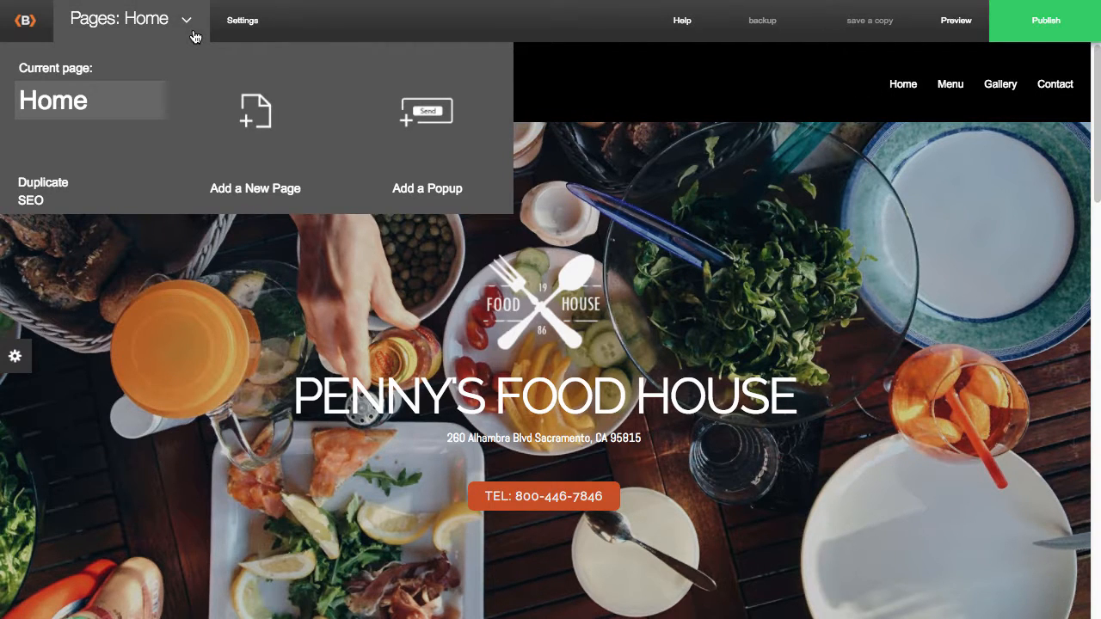
{"action": "mouse_move", "coordinate": [266, 159]}
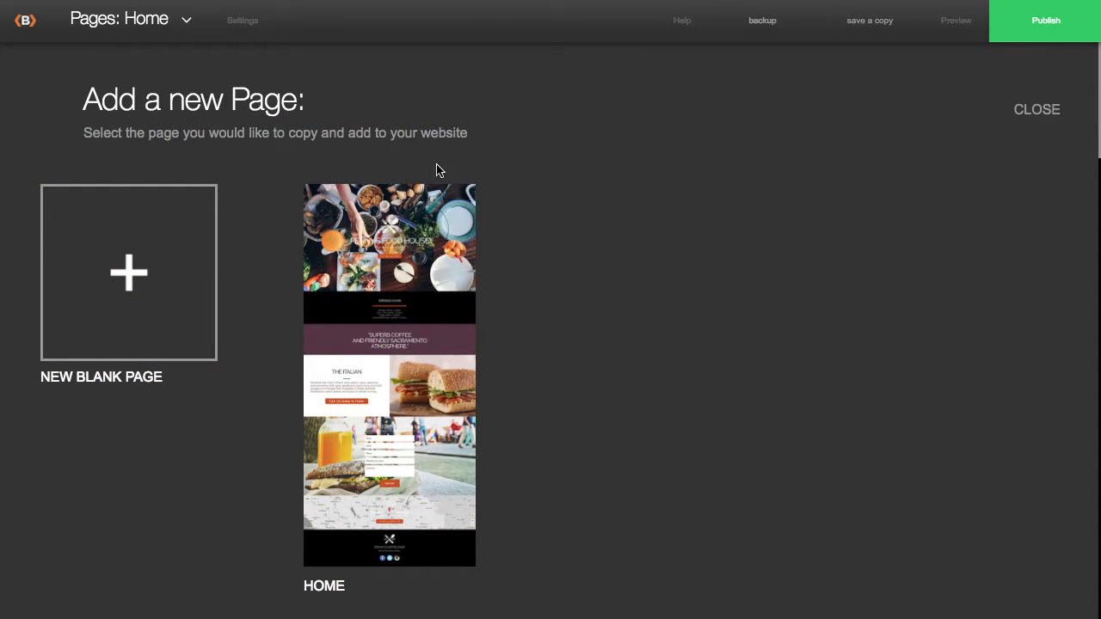
{"action": "mouse_move", "coordinate": [1092, 163]}
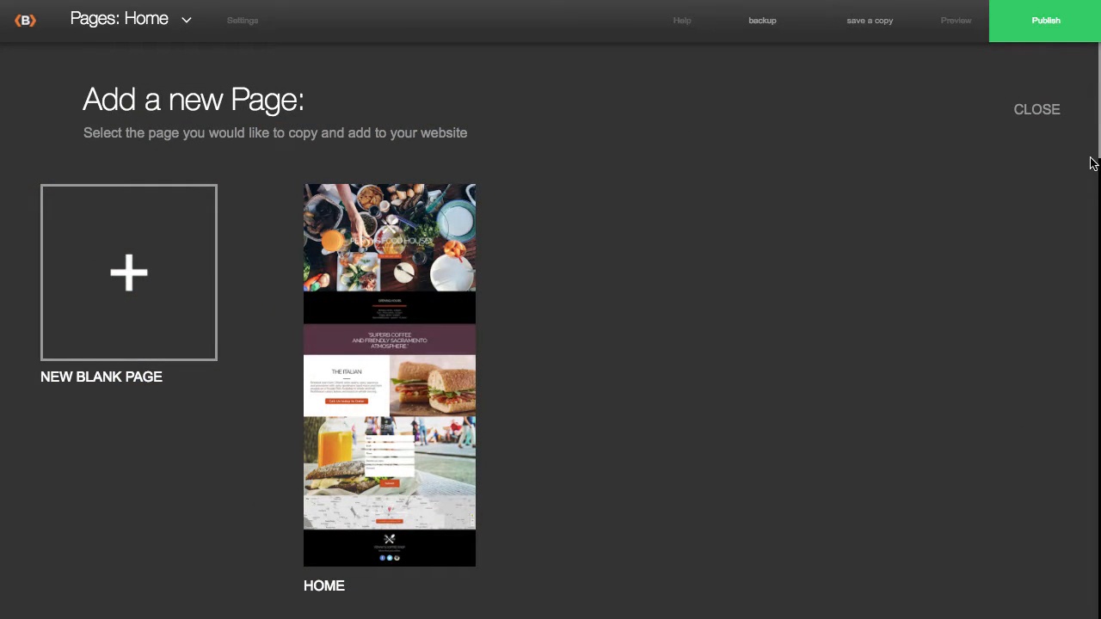
{"action": "scroll", "scroll_direction": "down", "scroll_amount": 3}
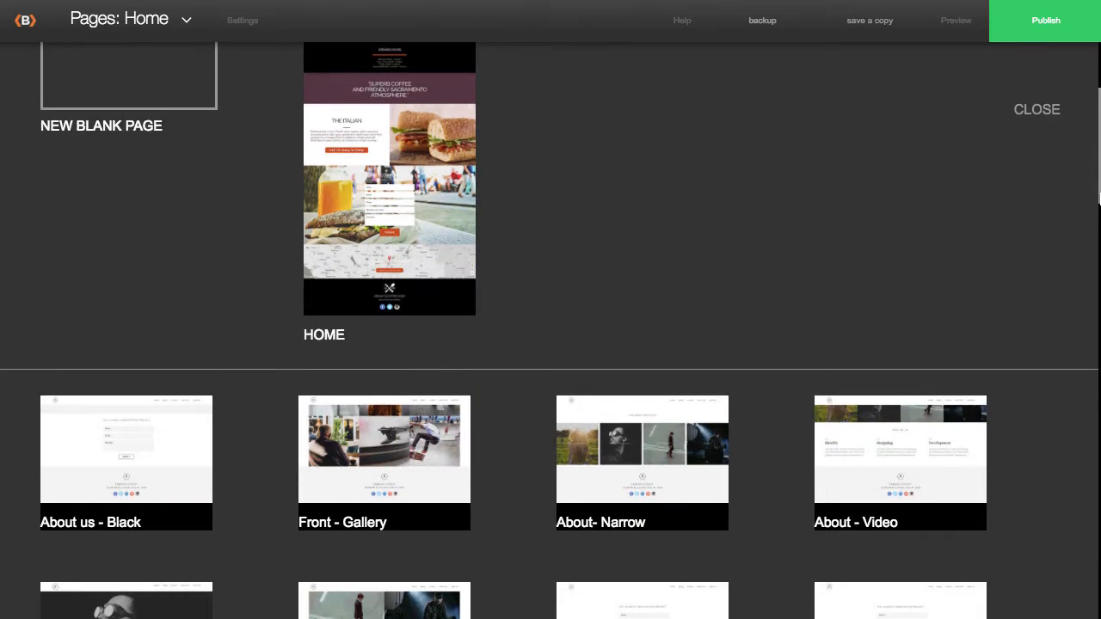
{"action": "scroll", "scroll_direction": "down", "scroll_amount": 3}
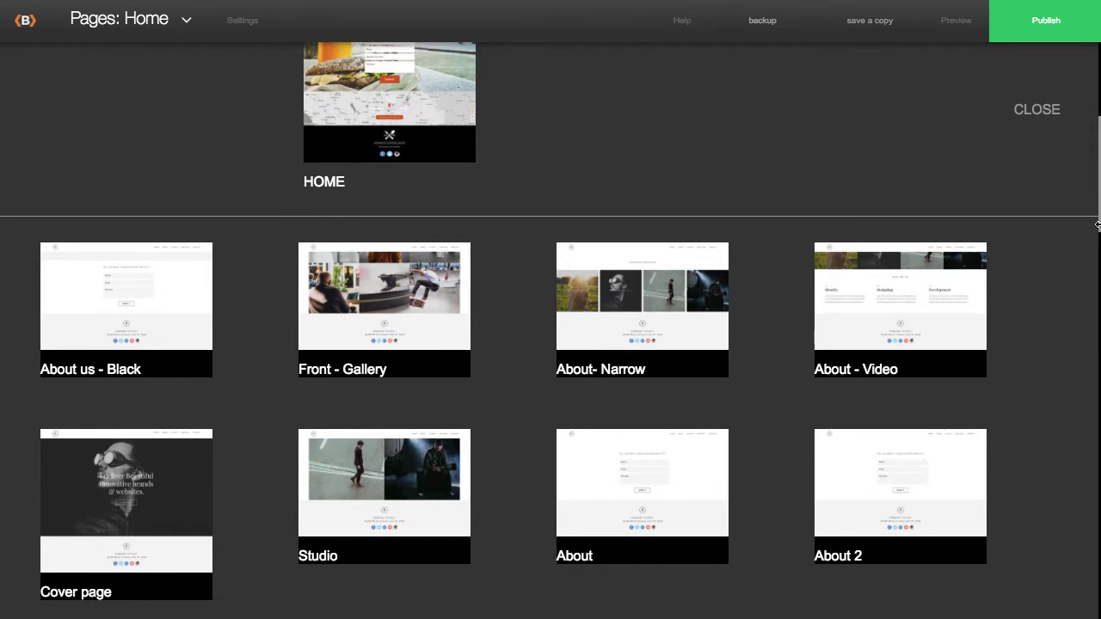
{"action": "scroll", "scroll_direction": "down", "scroll_amount": 3}
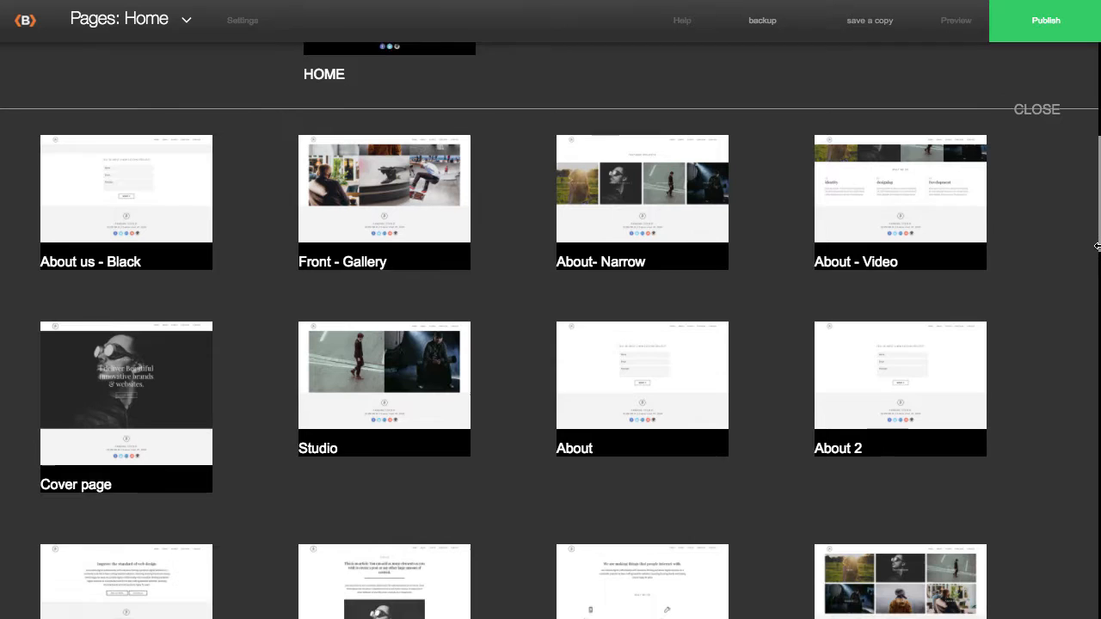
{"action": "scroll", "scroll_direction": "down", "scroll_amount": 3}
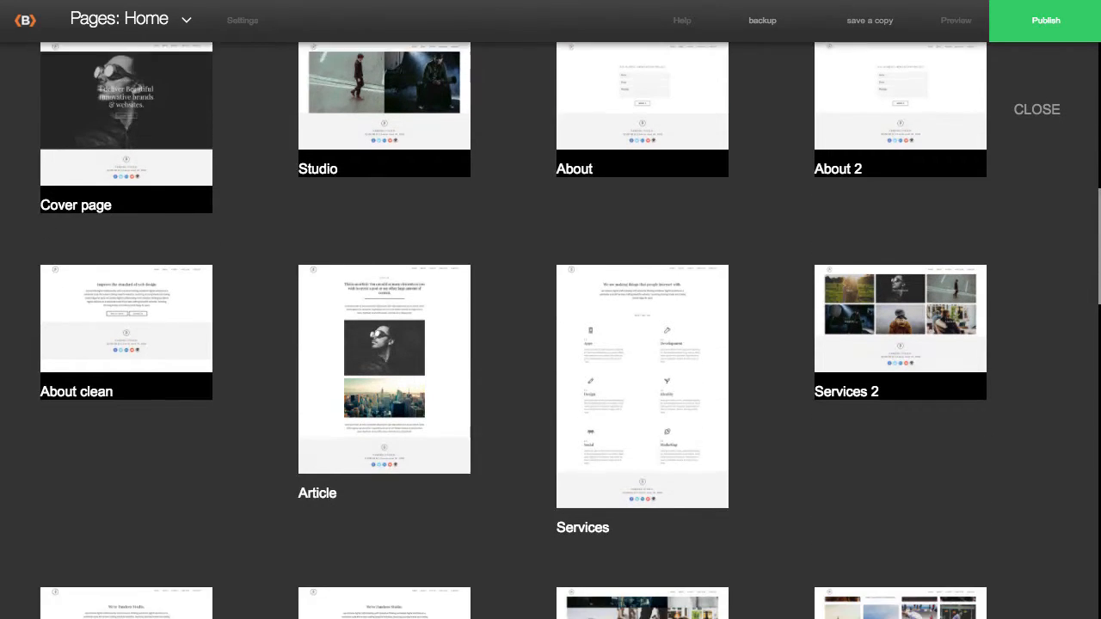
{"action": "scroll", "scroll_direction": "down", "scroll_amount": 3}
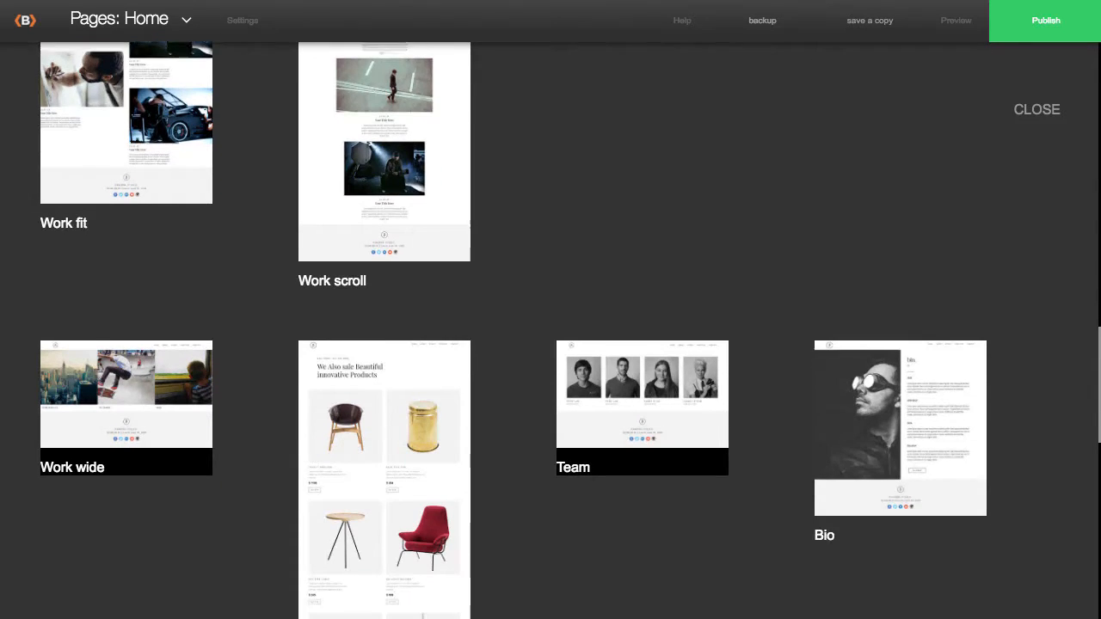
{"action": "scroll", "scroll_direction": "down", "scroll_amount": 3}
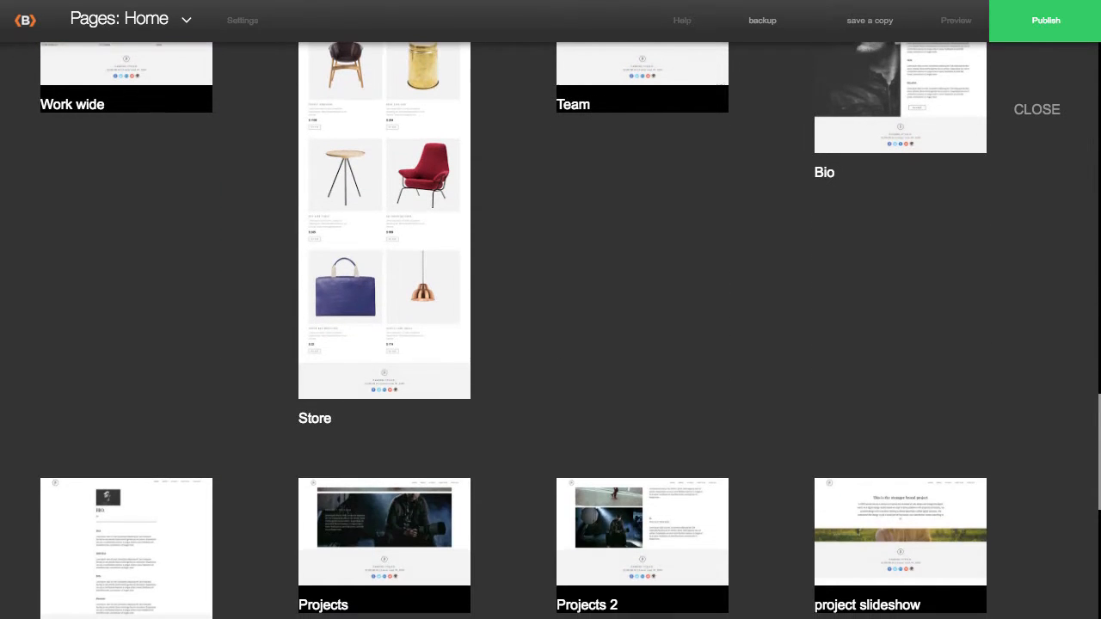
{"action": "scroll", "scroll_direction": "down", "scroll_amount": 3}
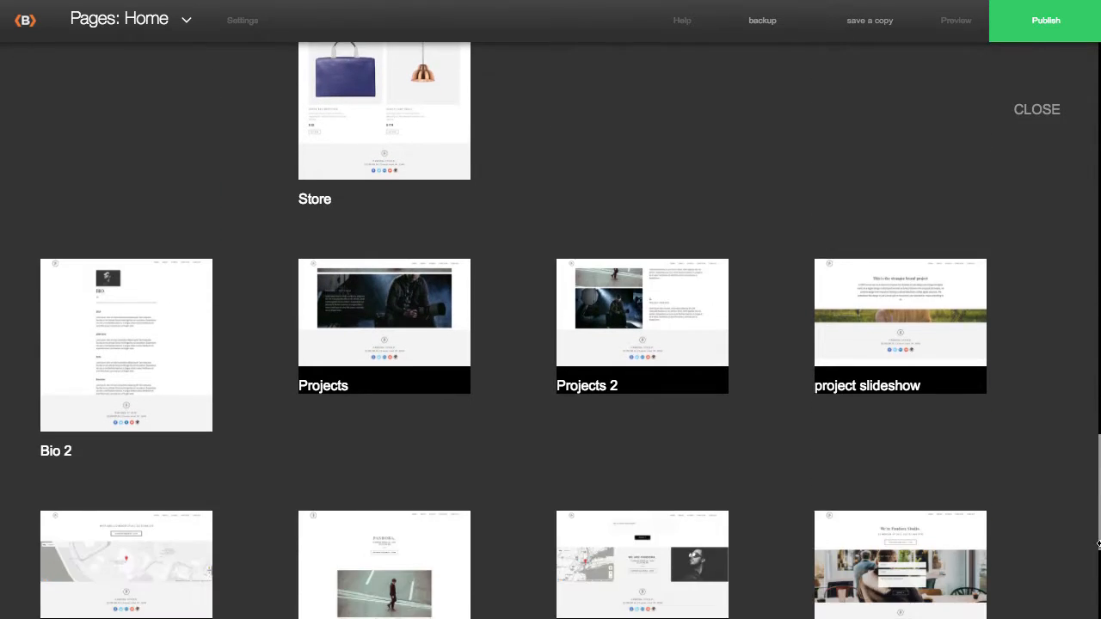
{"action": "scroll", "scroll_direction": "down", "scroll_amount": 3}
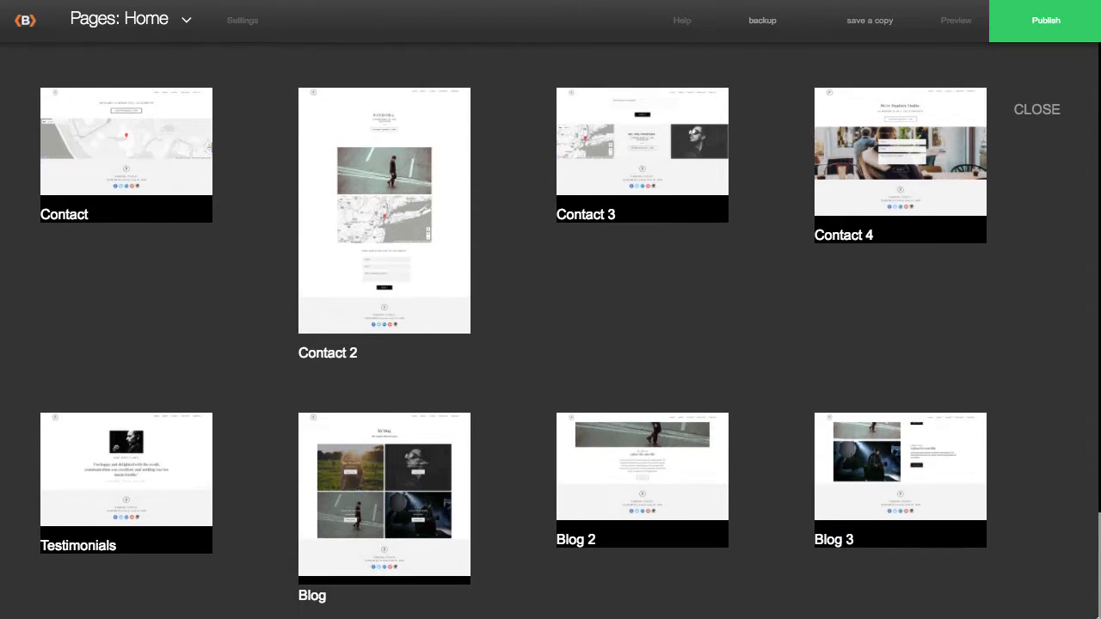
{"action": "scroll", "scroll_direction": "down", "scroll_amount": 3}
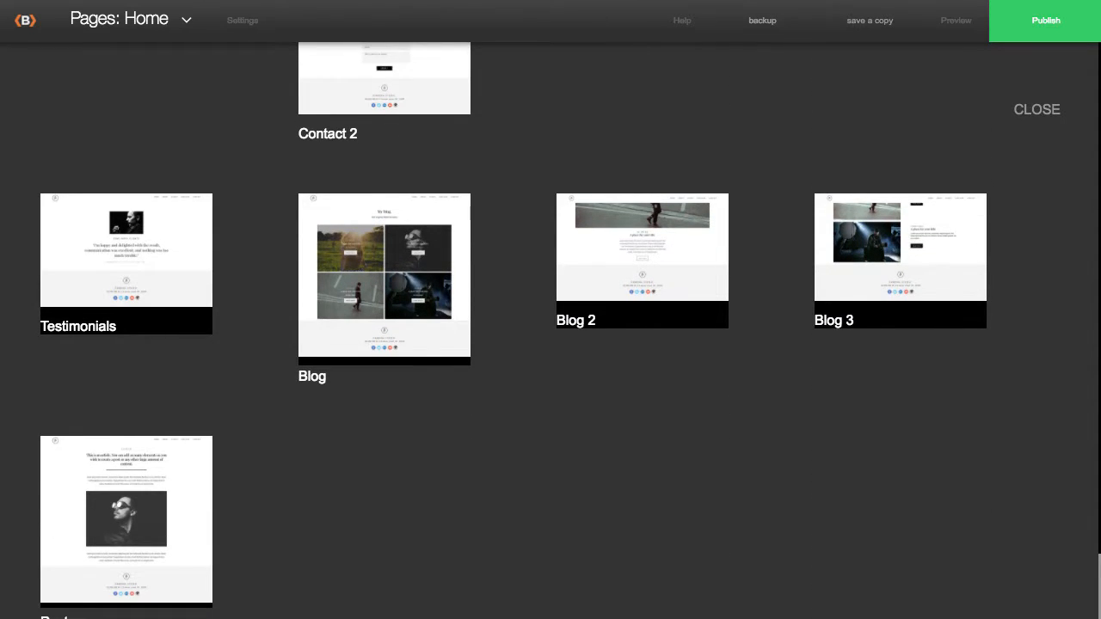
{"action": "scroll", "scroll_direction": "down", "scroll_amount": 3}
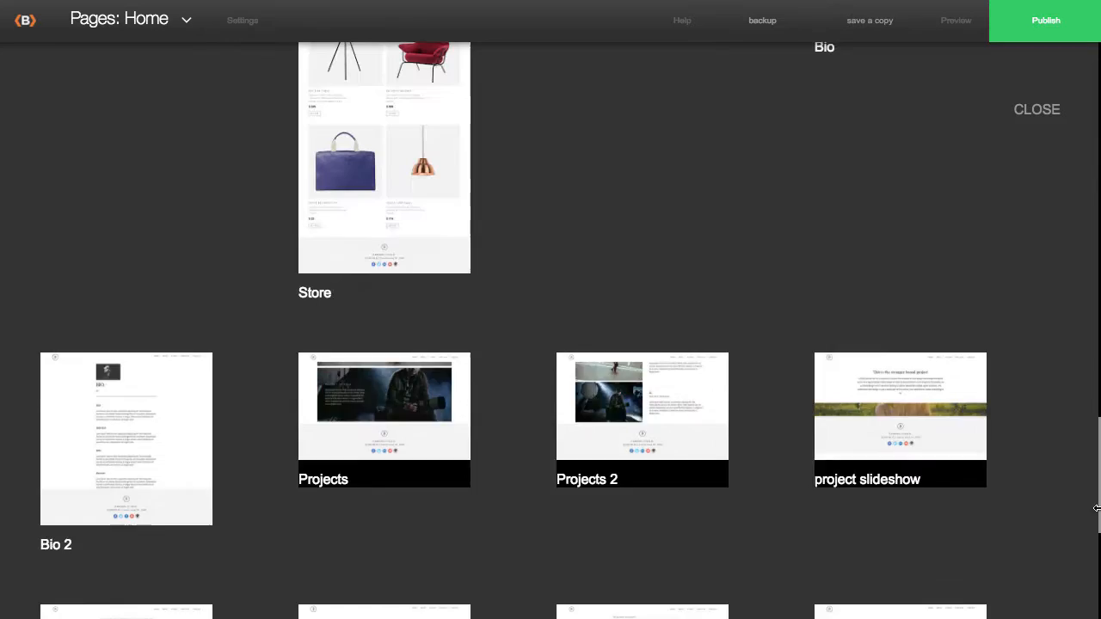
{"action": "scroll", "scroll_direction": "down", "scroll_amount": 3}
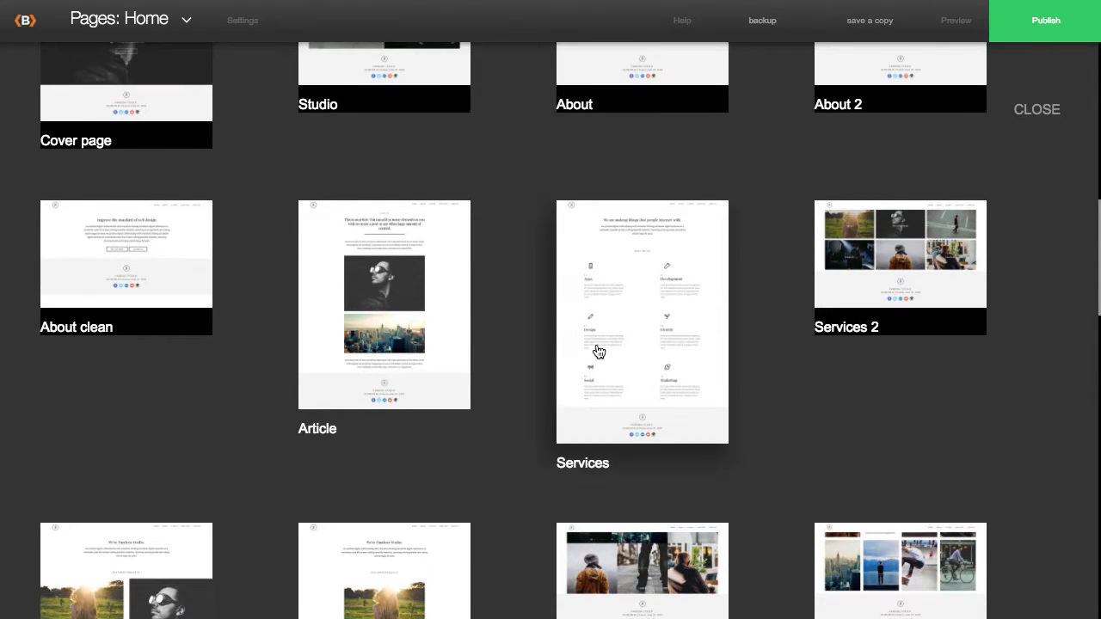
Step: Name the About clean template page 'About Us', create it, and accept adding it to the menu
{"action": "left_click", "coordinate": [126, 253]}
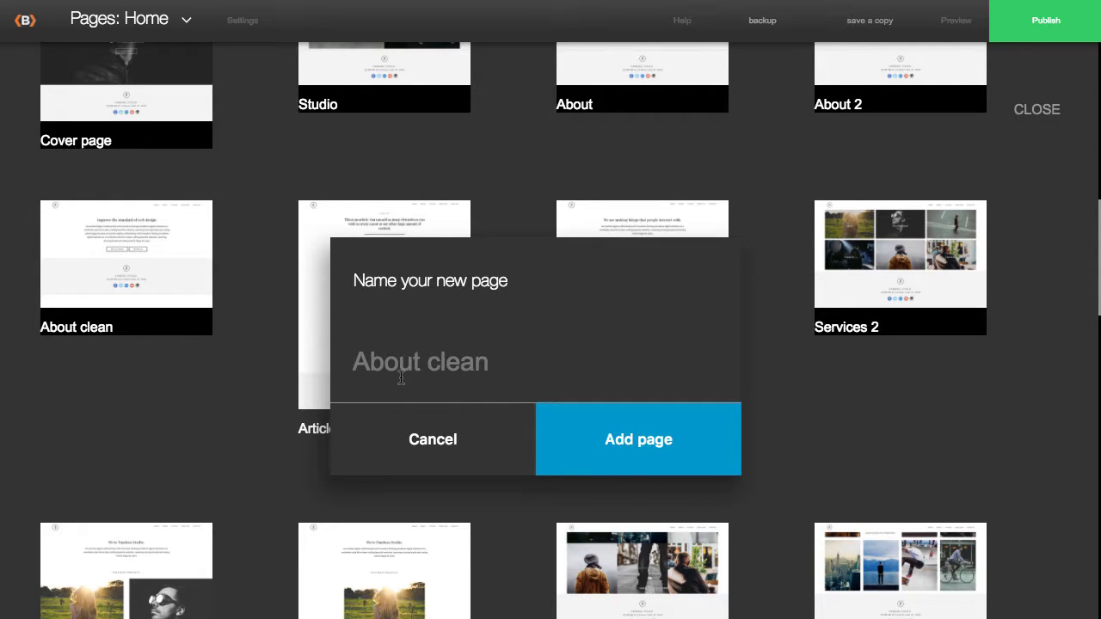
{"action": "type", "text": "About"}
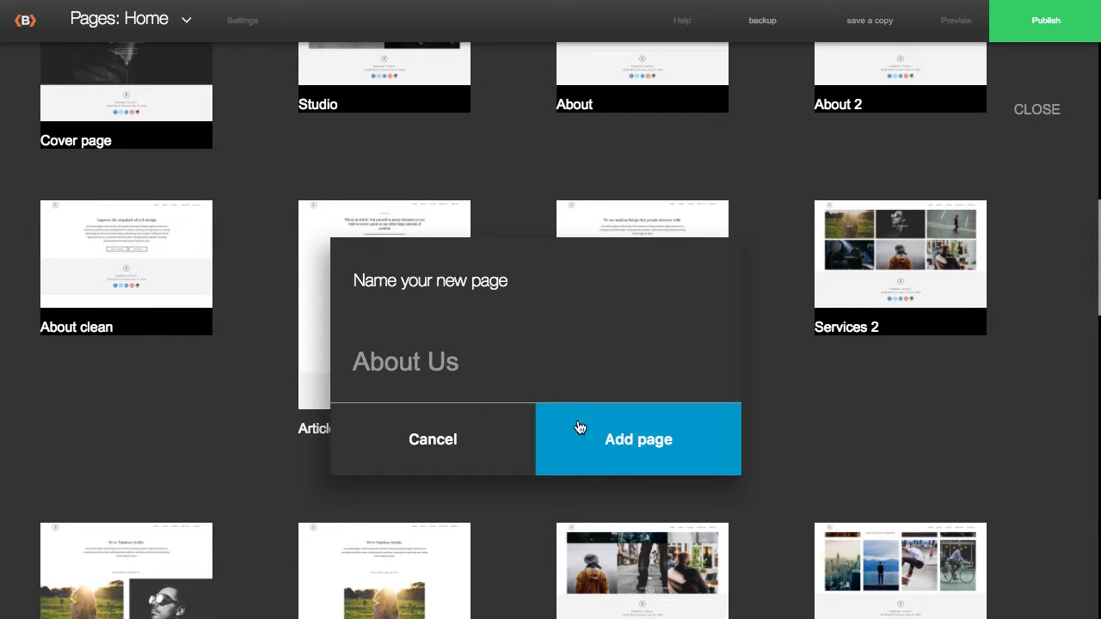
{"action": "left_click", "coordinate": [639, 438]}
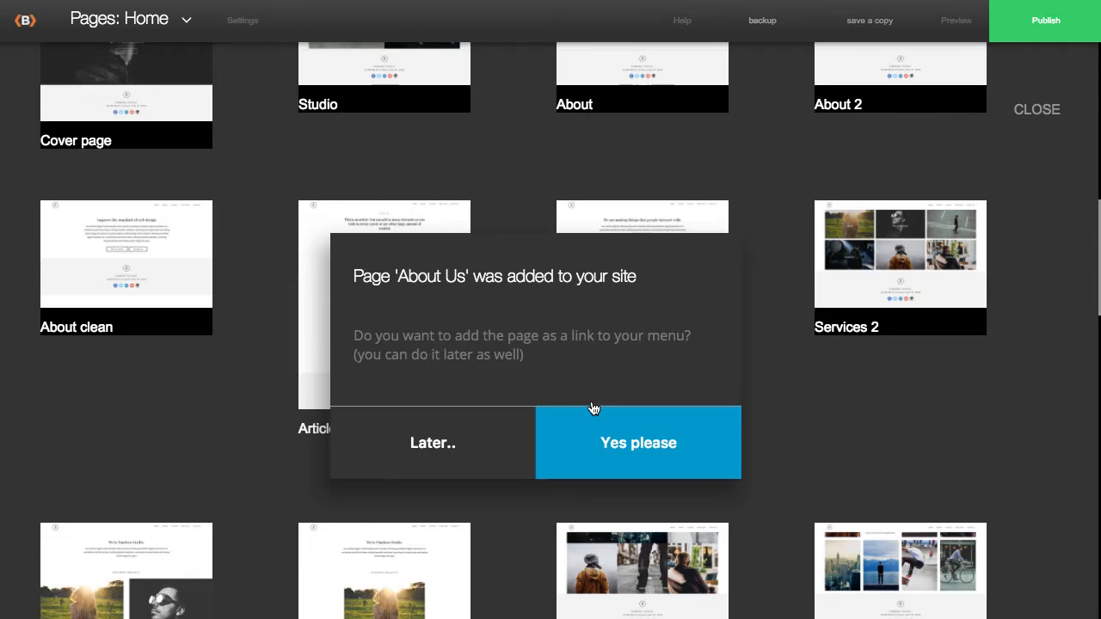
{"action": "left_click", "coordinate": [638, 443]}
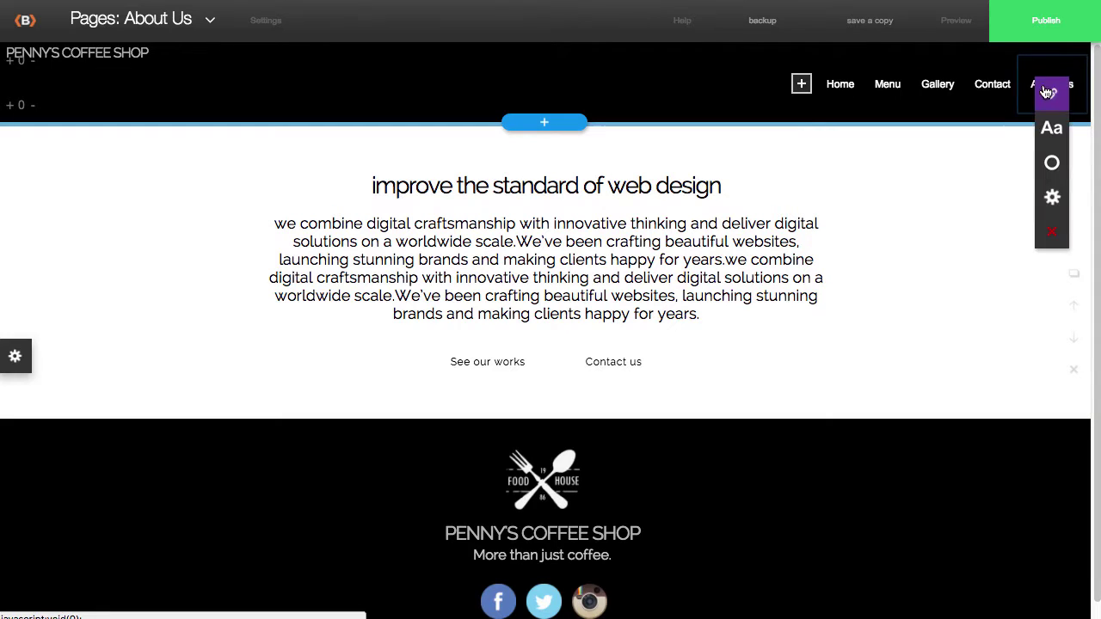
Step: Place the About Us link after Home in the Website Menu and close the editor
{"action": "left_click", "coordinate": [1051, 93]}
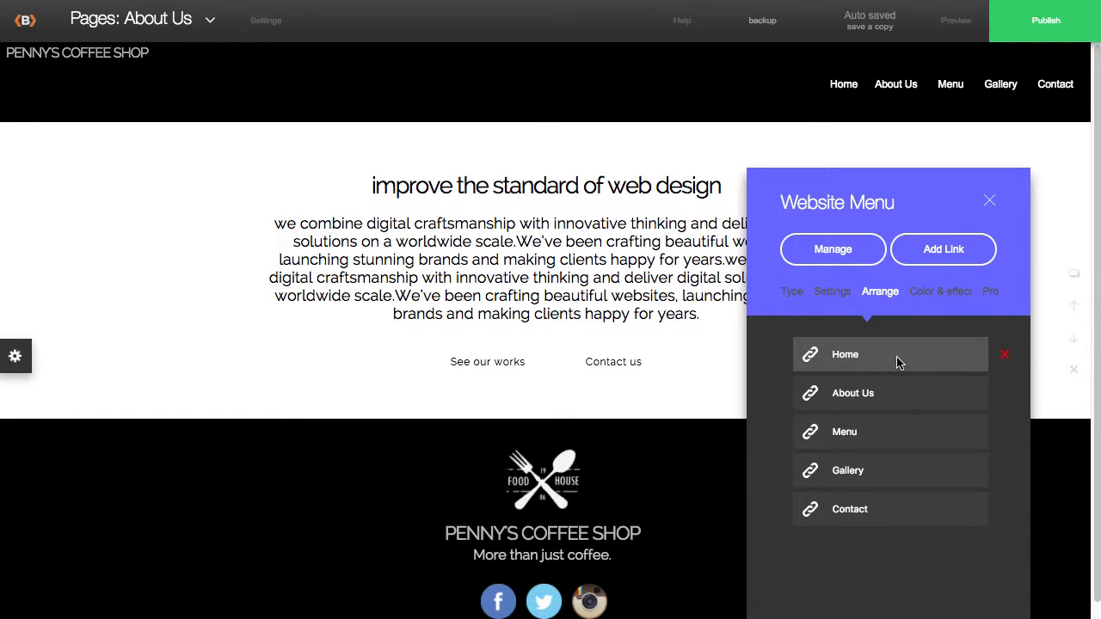
{"action": "left_click", "coordinate": [990, 199]}
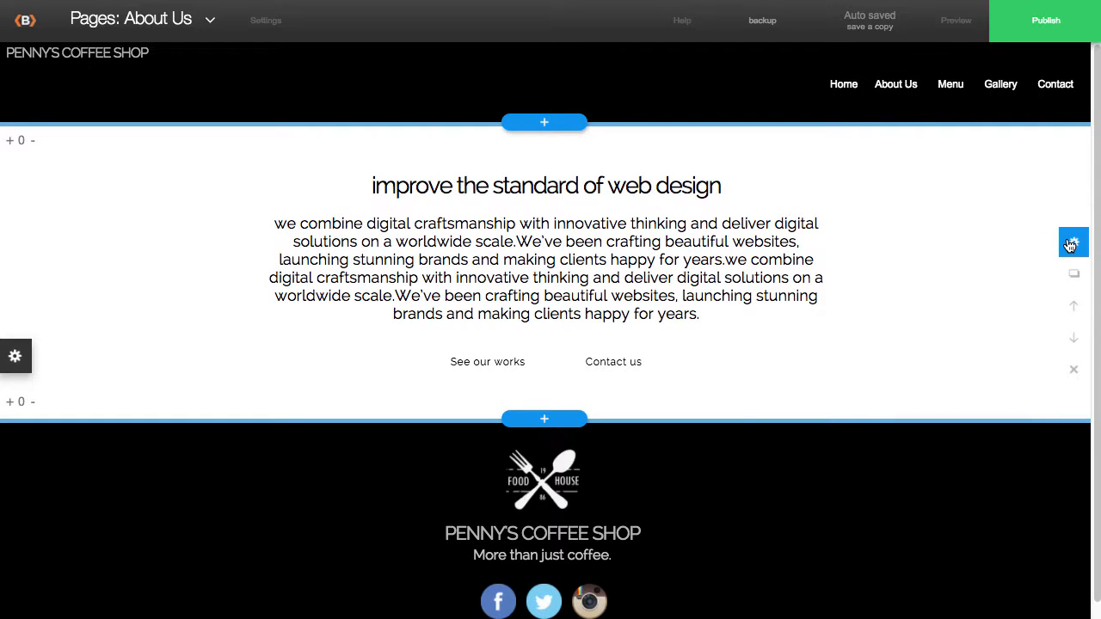
Step: Give the text stripe the left-text layout and adjust the text box spacing
{"action": "left_click", "coordinate": [1074, 242]}
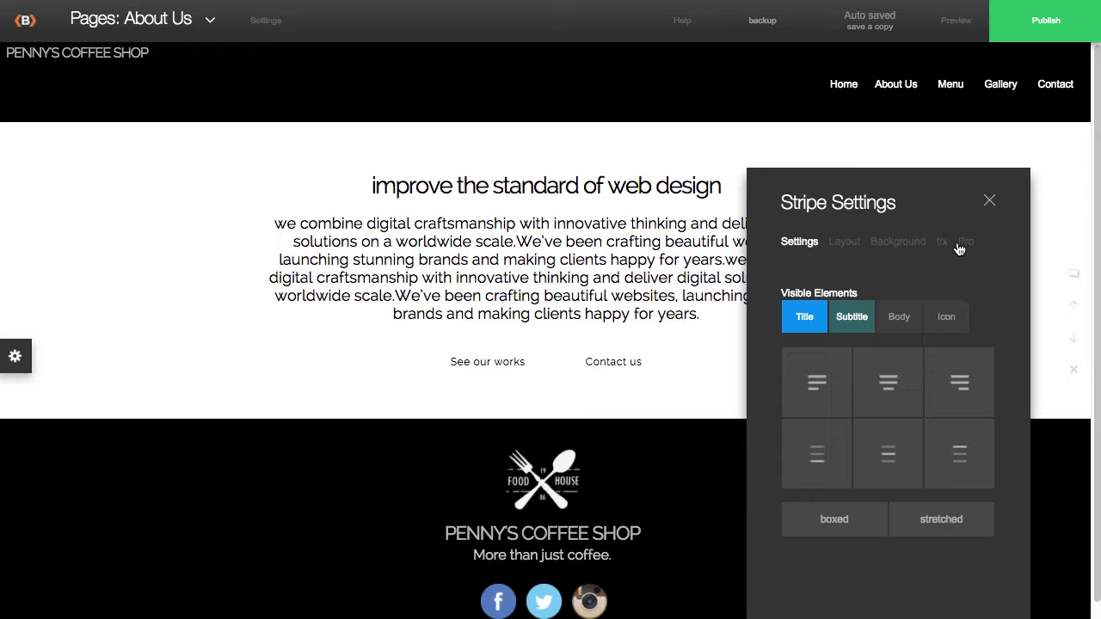
{"action": "left_click", "coordinate": [844, 241]}
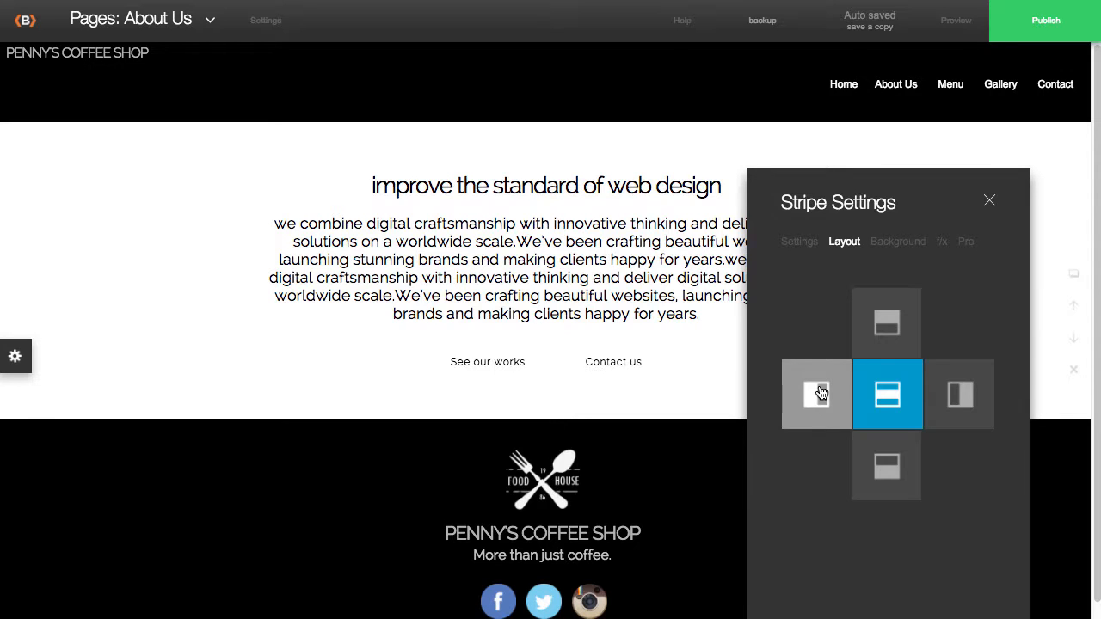
{"action": "left_click", "coordinate": [816, 394]}
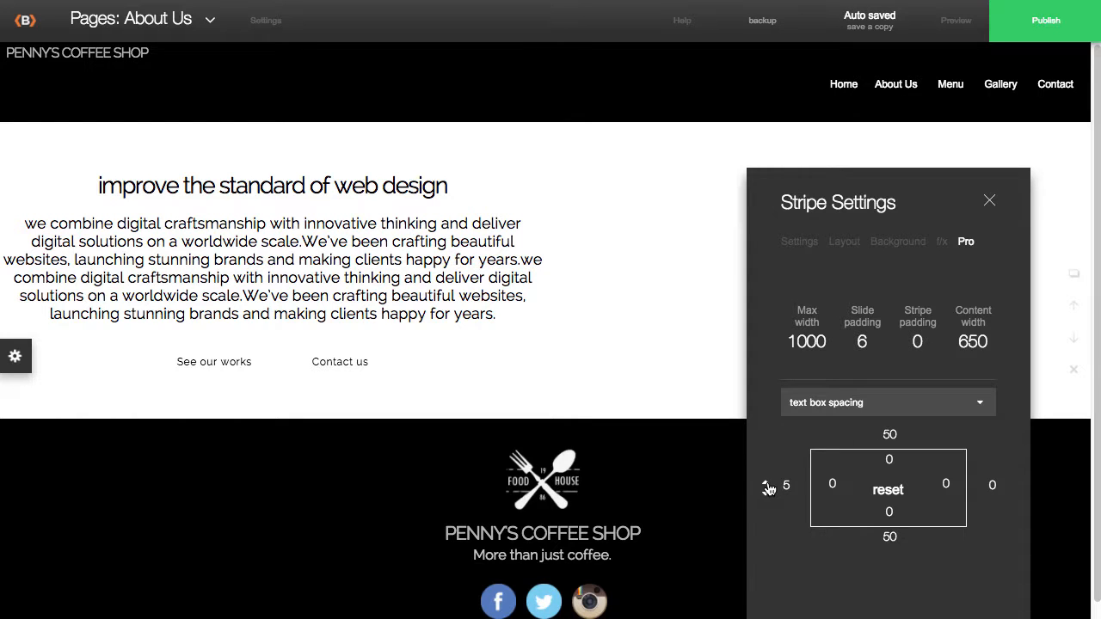
{"action": "left_click", "coordinate": [785, 485]}
{"action": "type", "text": "Meet Penny"}
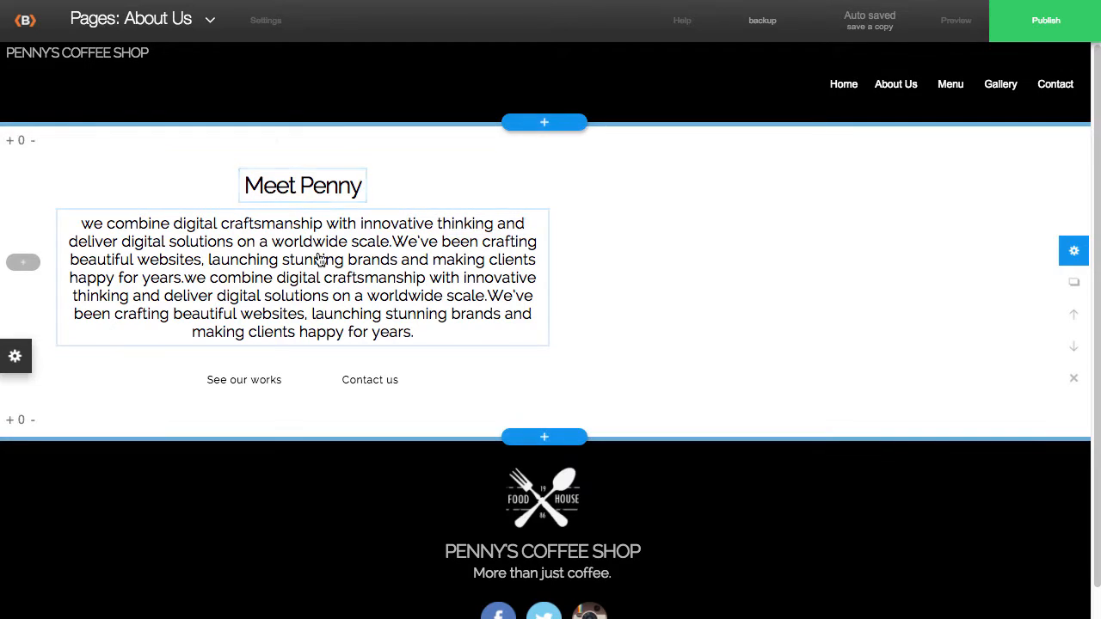
Step: Replace the placeholder paragraph under Meet Penny with 'Add owners profile here...'
{"action": "left_click", "coordinate": [318, 259]}
{"action": "type", "text": "Add"}
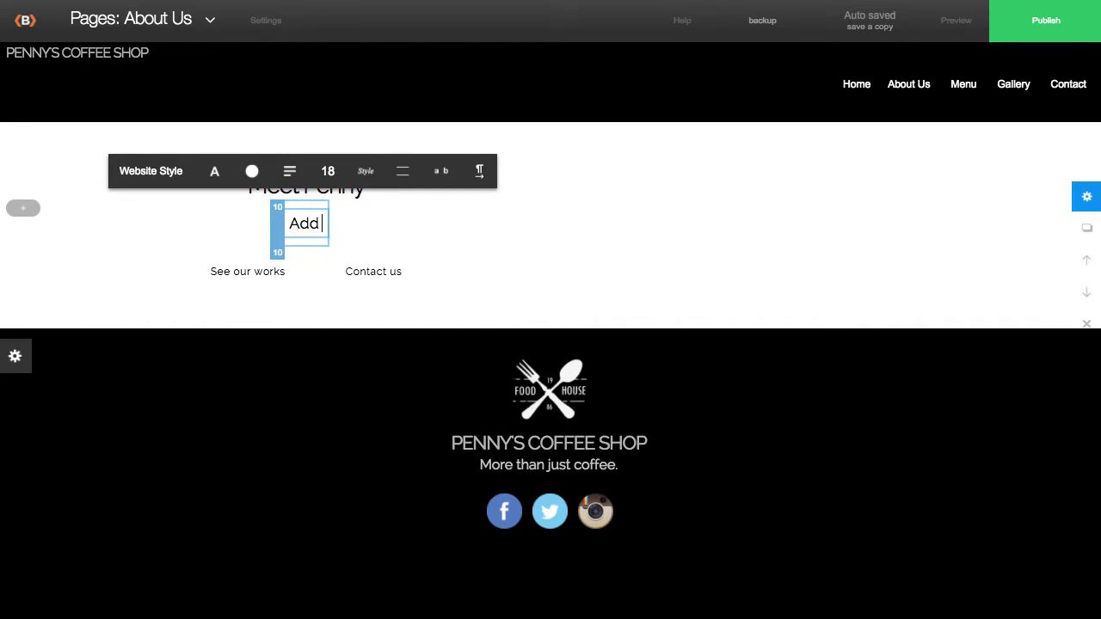
{"action": "type", "text": "owners profile here..."}
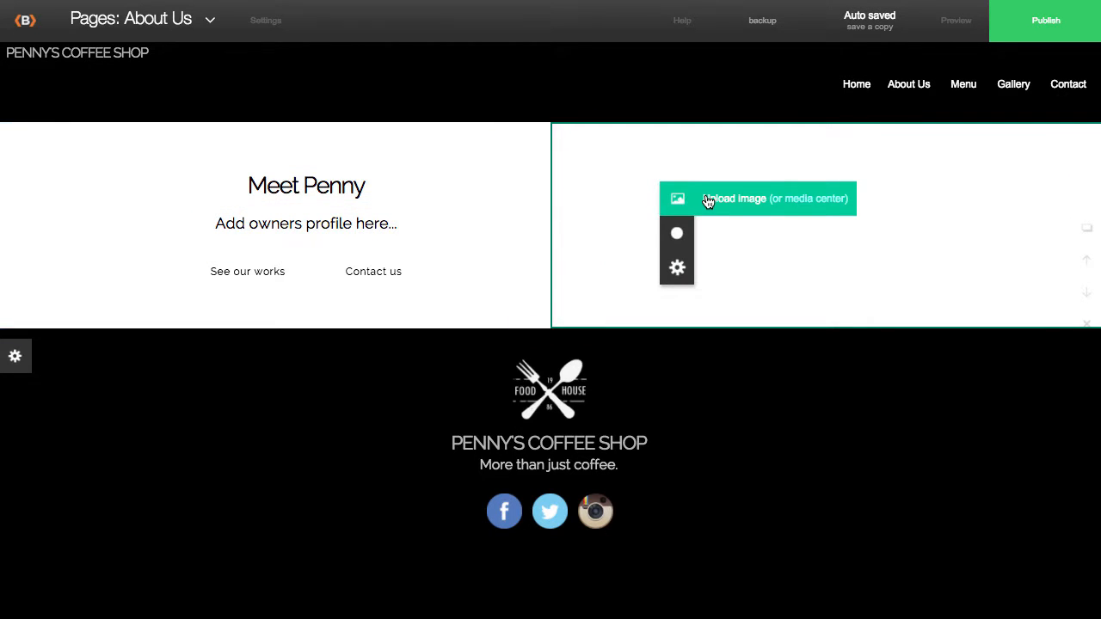
Step: Upload Penny's portrait into the right half and shrink its scale to fit
{"action": "left_click", "coordinate": [757, 199]}
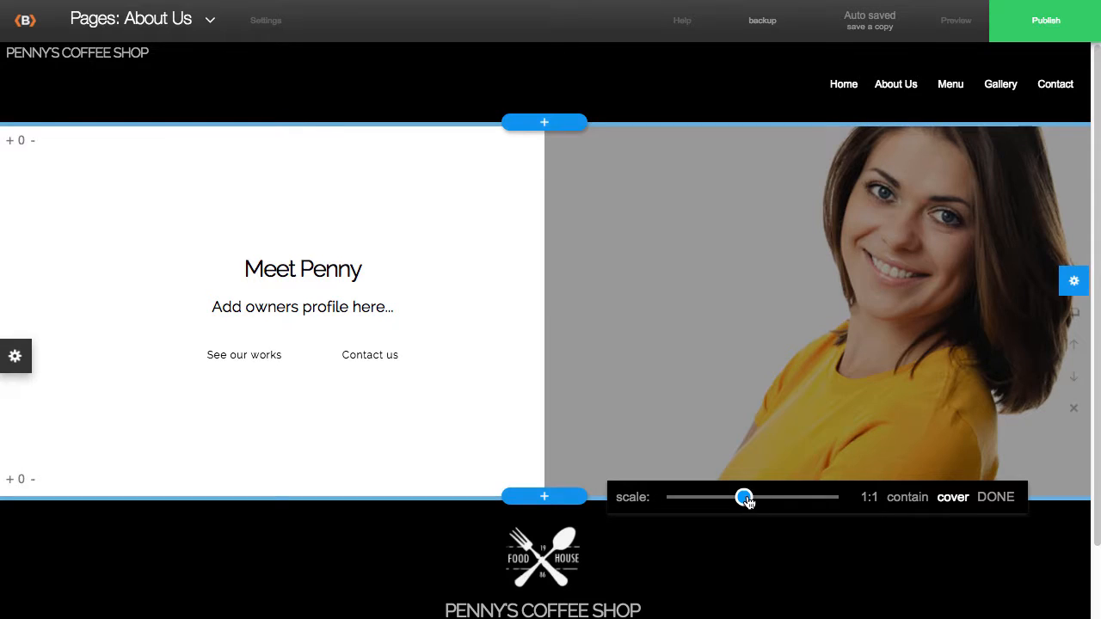
{"action": "left_click_drag", "start_coordinate": [745, 497], "coordinate": [721, 498]}
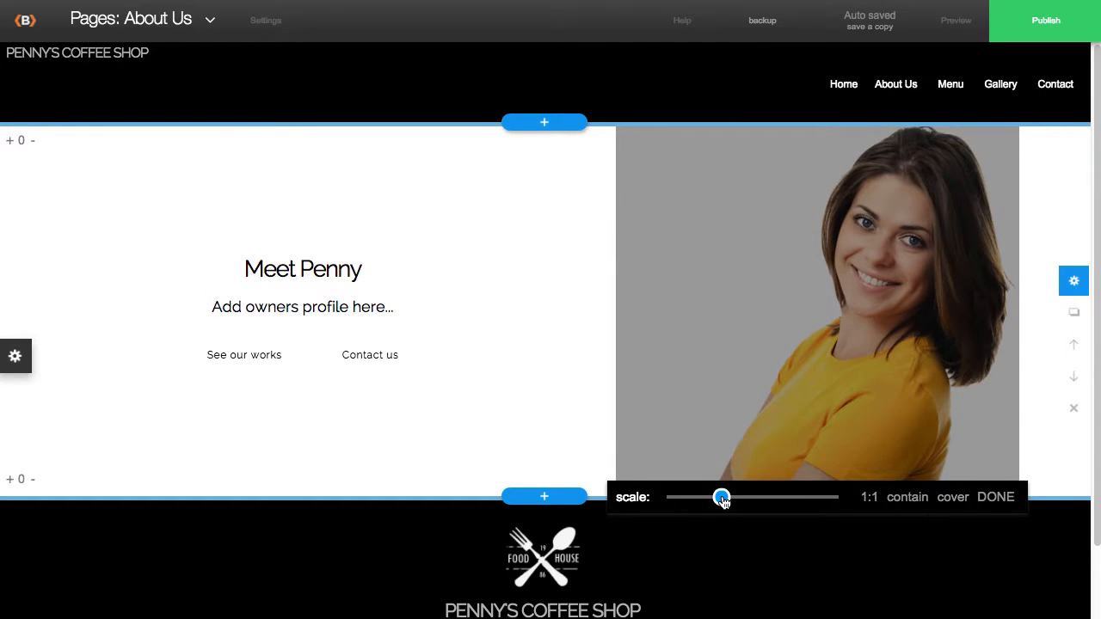
{"action": "left_click_drag", "start_coordinate": [723, 497], "coordinate": [717, 497]}
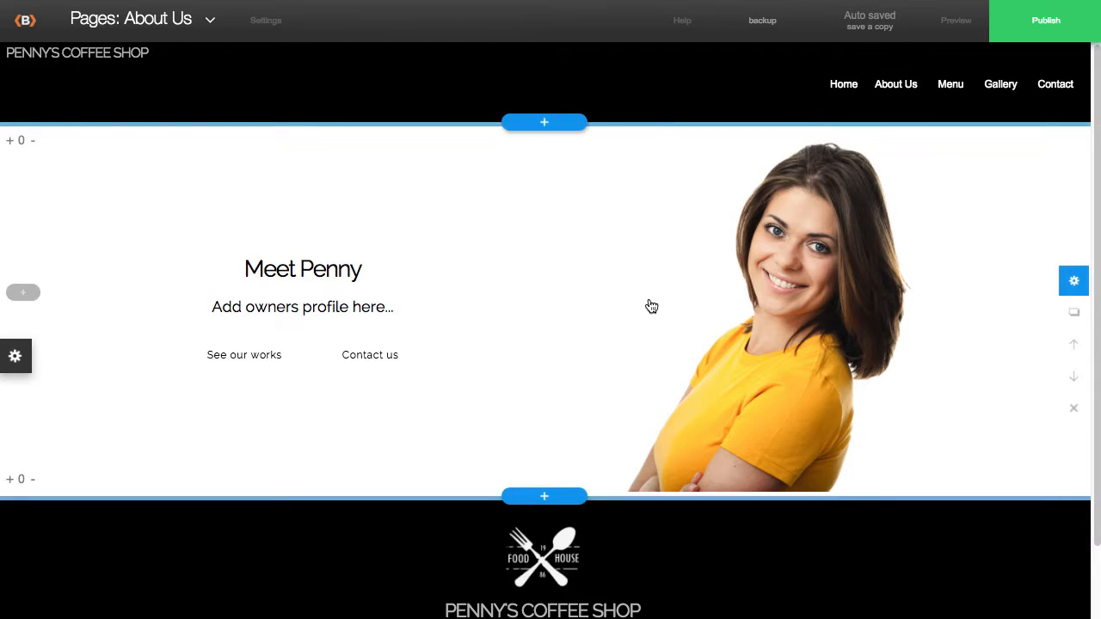
{"action": "left_click", "coordinate": [1073, 280]}
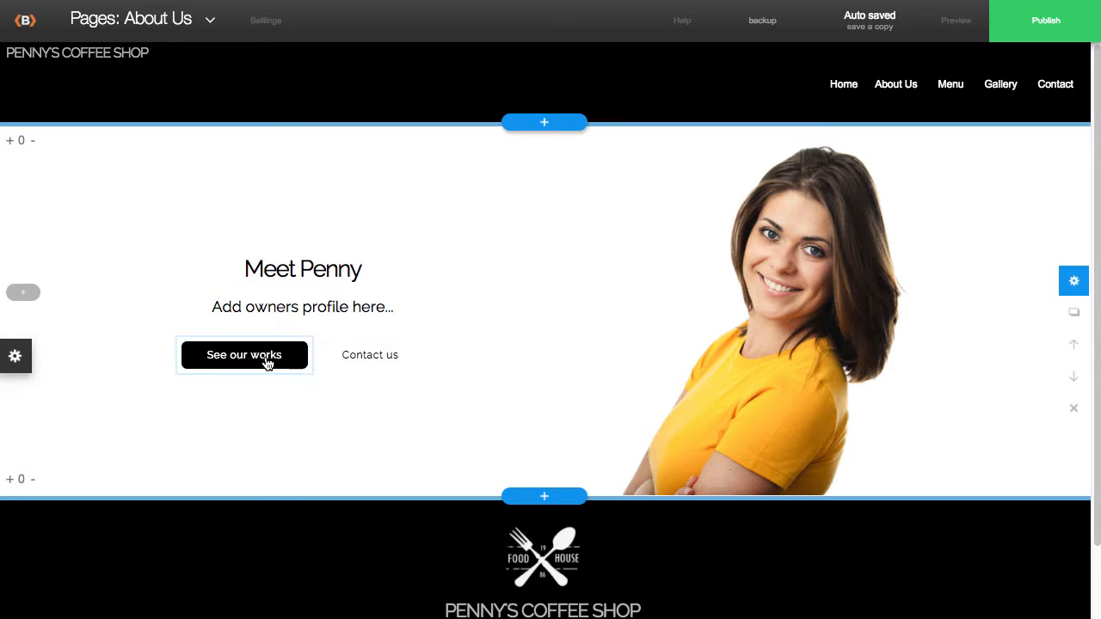
Step: Delete the See our works and Contact us buttons under the Meet Penny text
{"action": "left_click", "coordinate": [243, 355]}
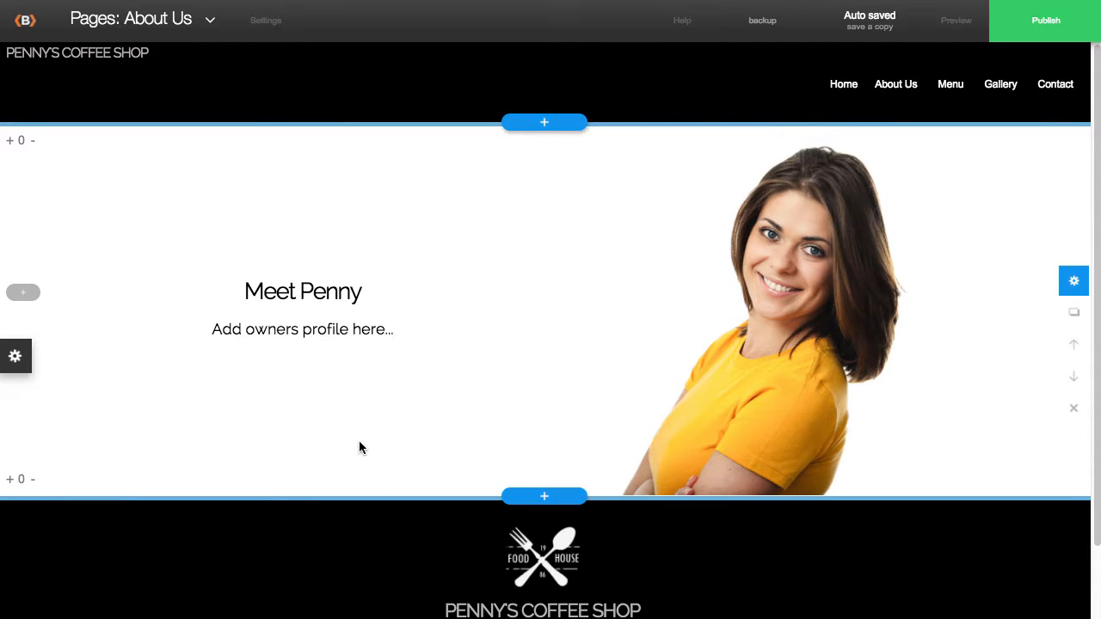
{"action": "left_click", "coordinate": [210, 21]}
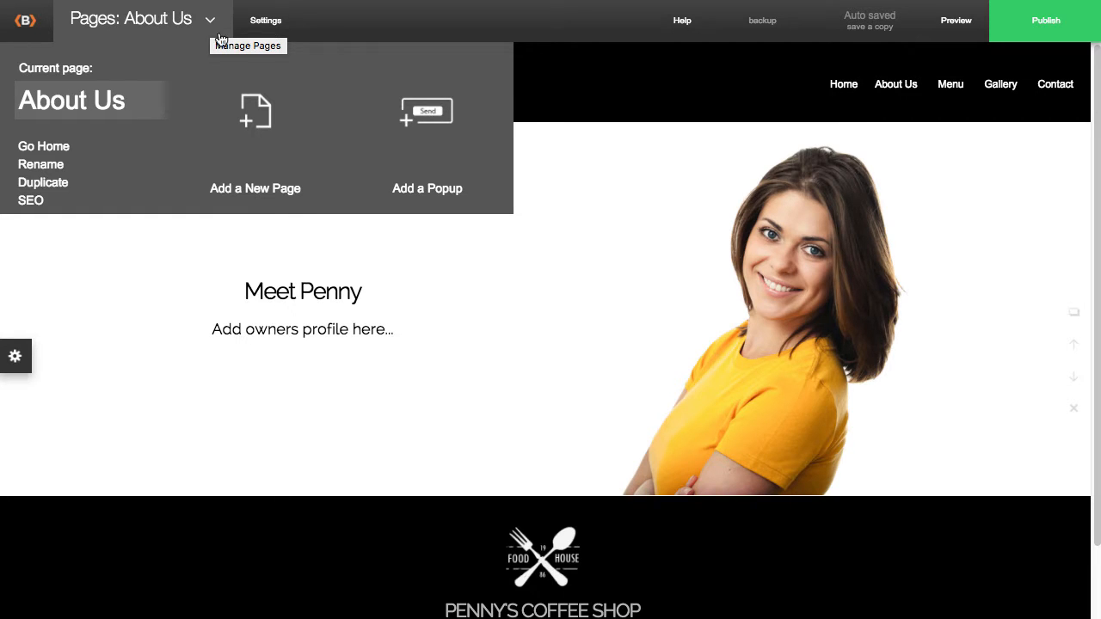
Step: Create a new blank page from the Pages dropdown and name it 'Menu'
{"action": "left_click", "coordinate": [254, 112]}
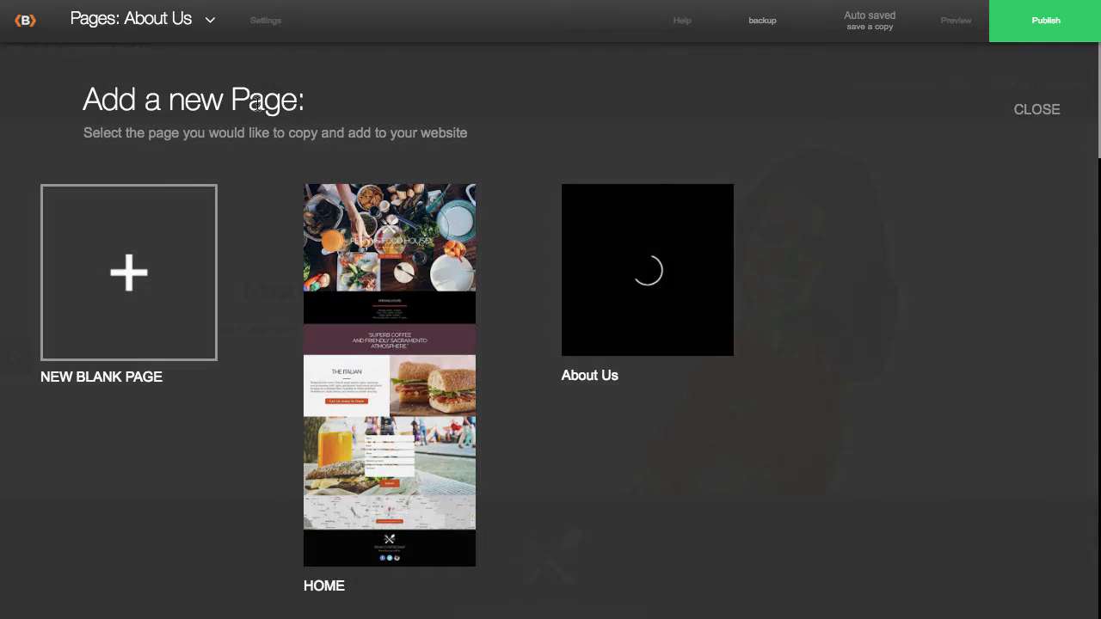
{"action": "left_click", "coordinate": [128, 272]}
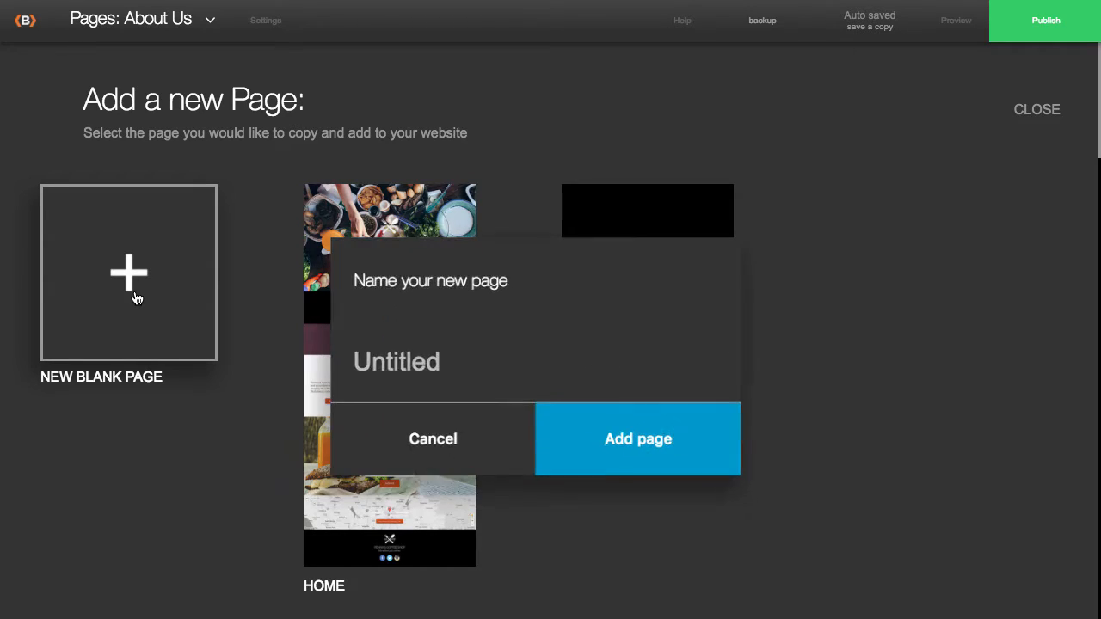
{"action": "left_click", "coordinate": [396, 363]}
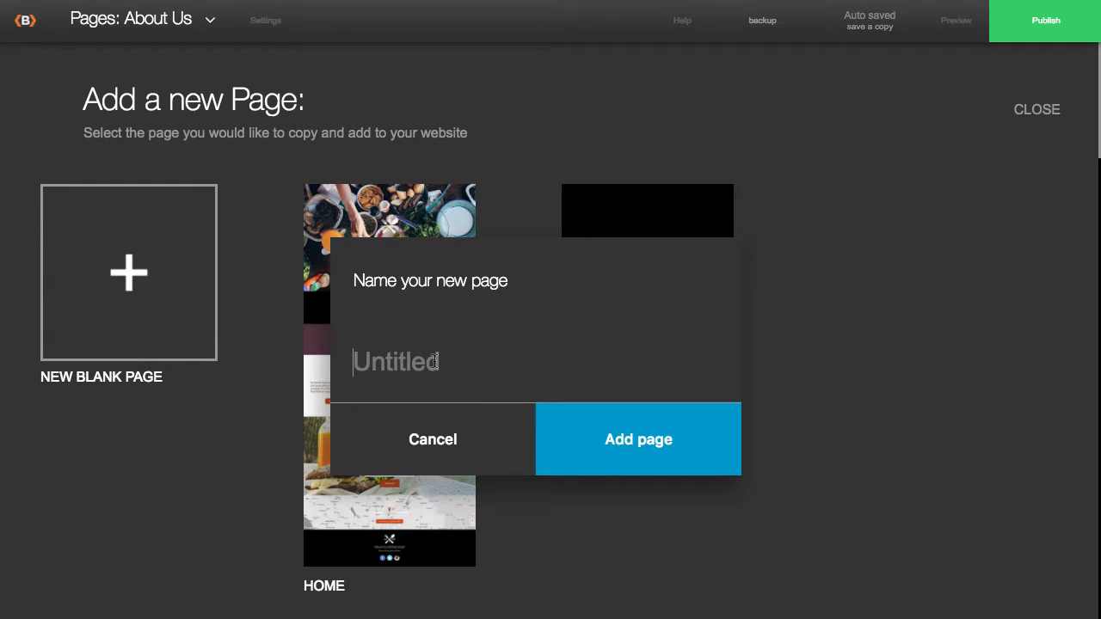
{"action": "type", "text": "Menu"}
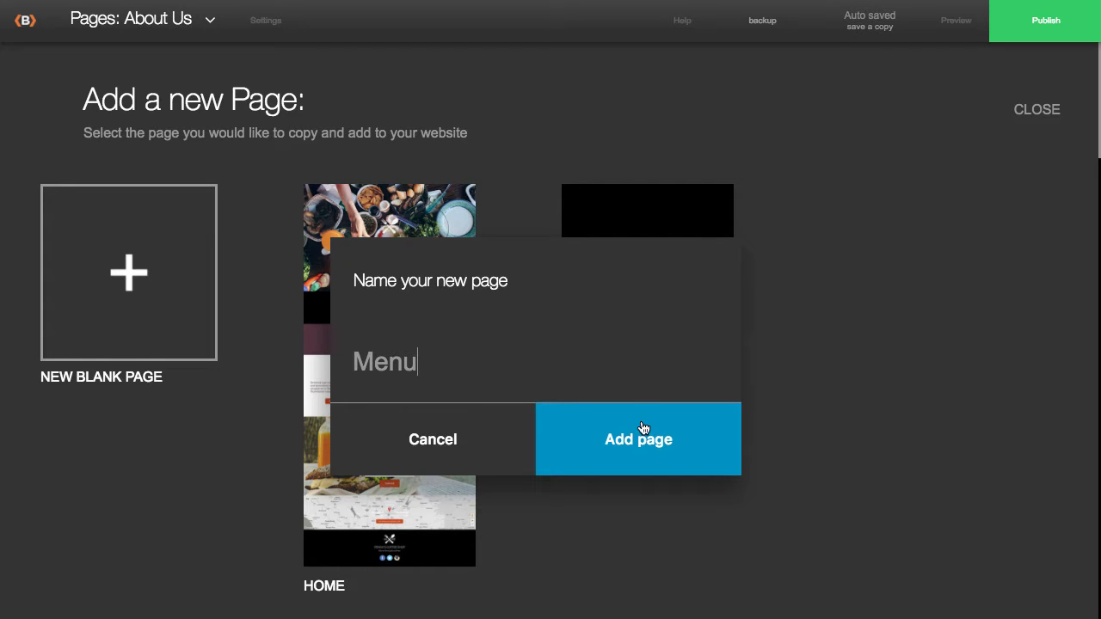
{"action": "left_click", "coordinate": [638, 438]}
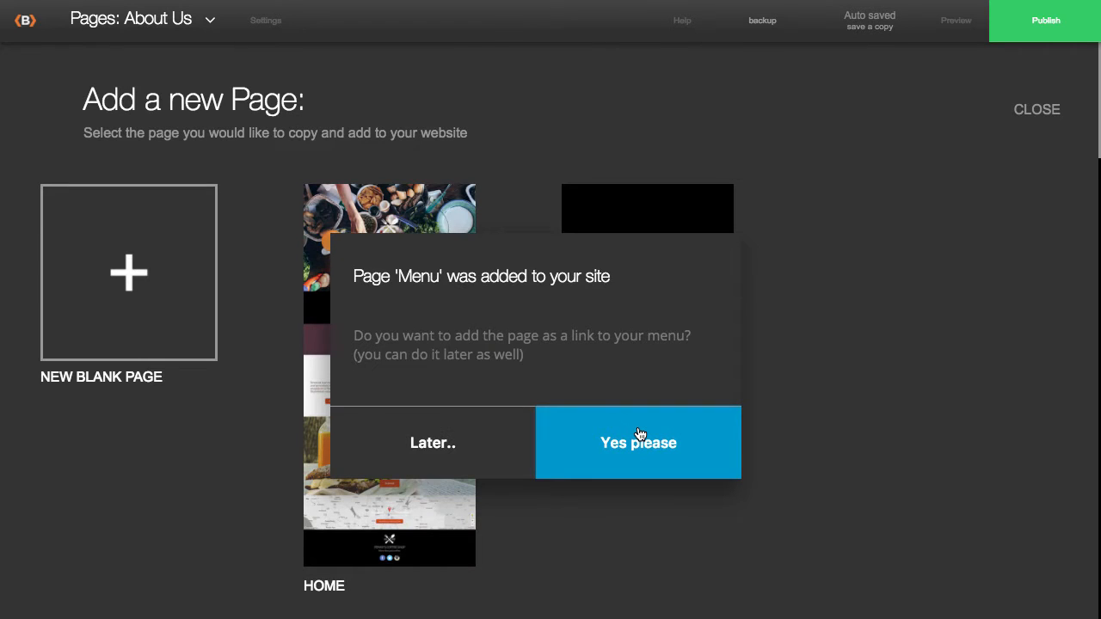